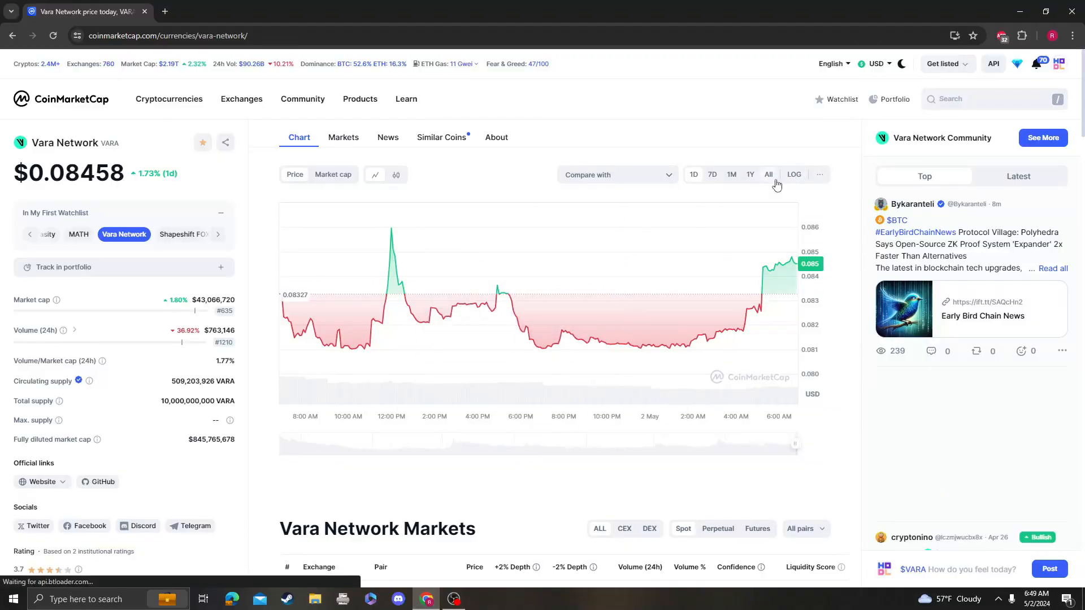
Switch the Vara chart to the 'All' time range, then open the MATH coin page.
click(767, 173)
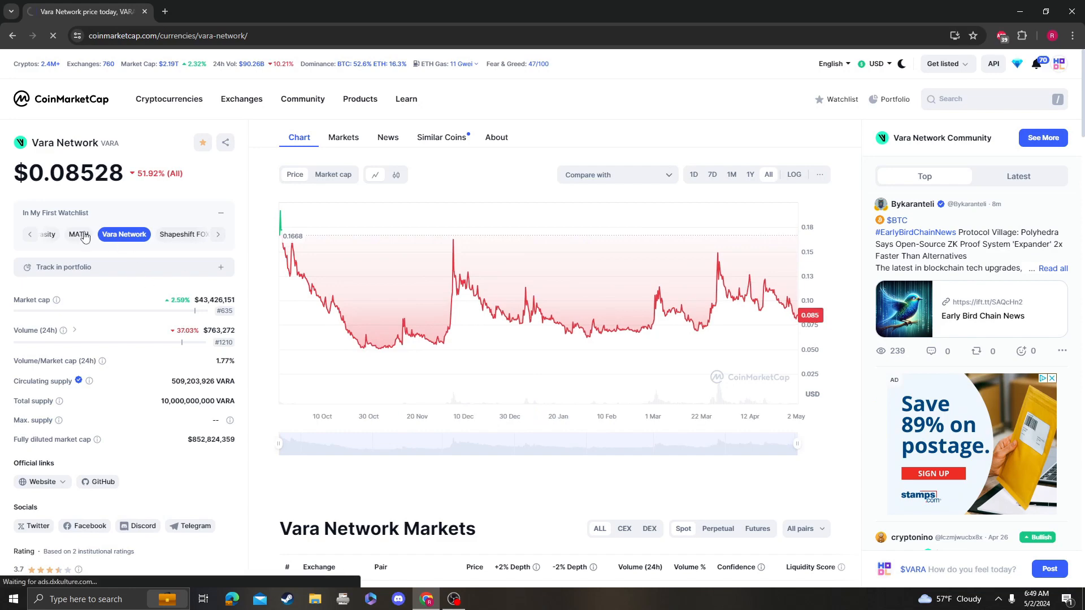
click(78, 234)
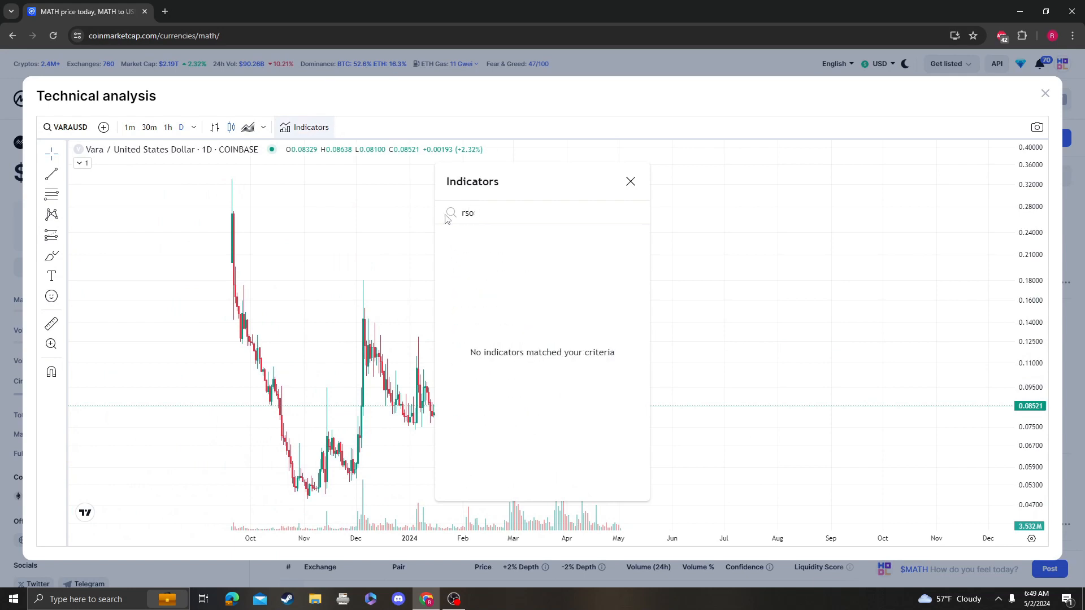
Search indicators for 'rsi' and add Relative Strength Index and Stochastic RSI.
text(rsi)
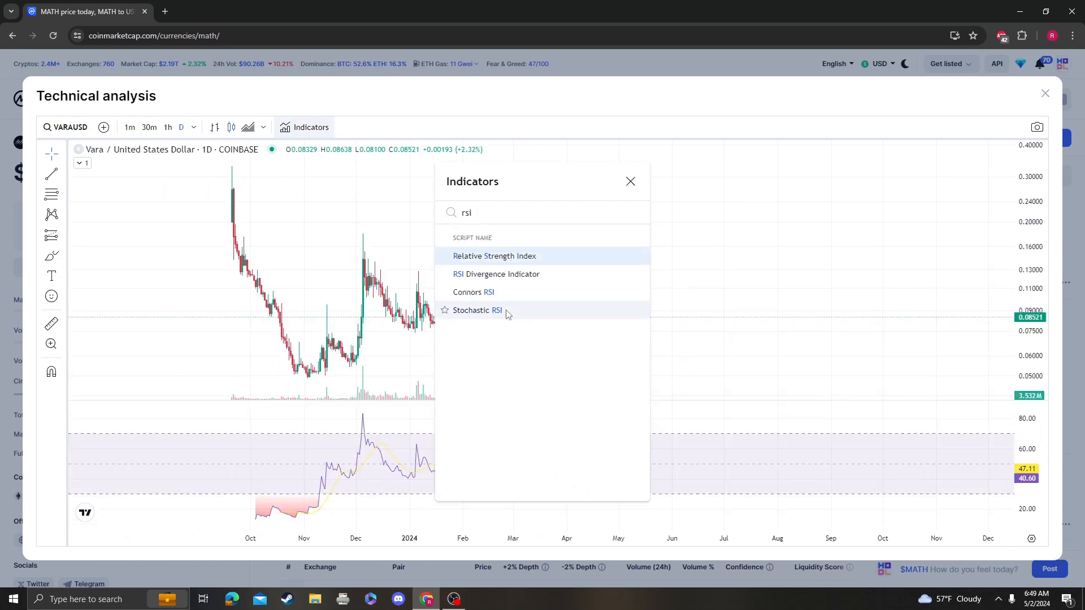
click(476, 310)
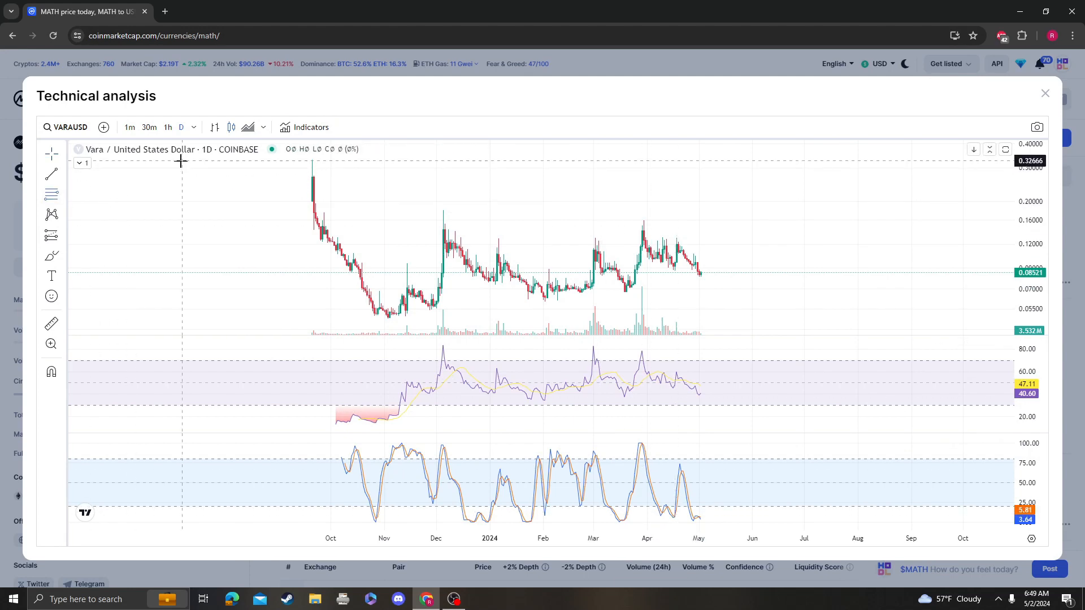
drag(182, 160, 950, 320)
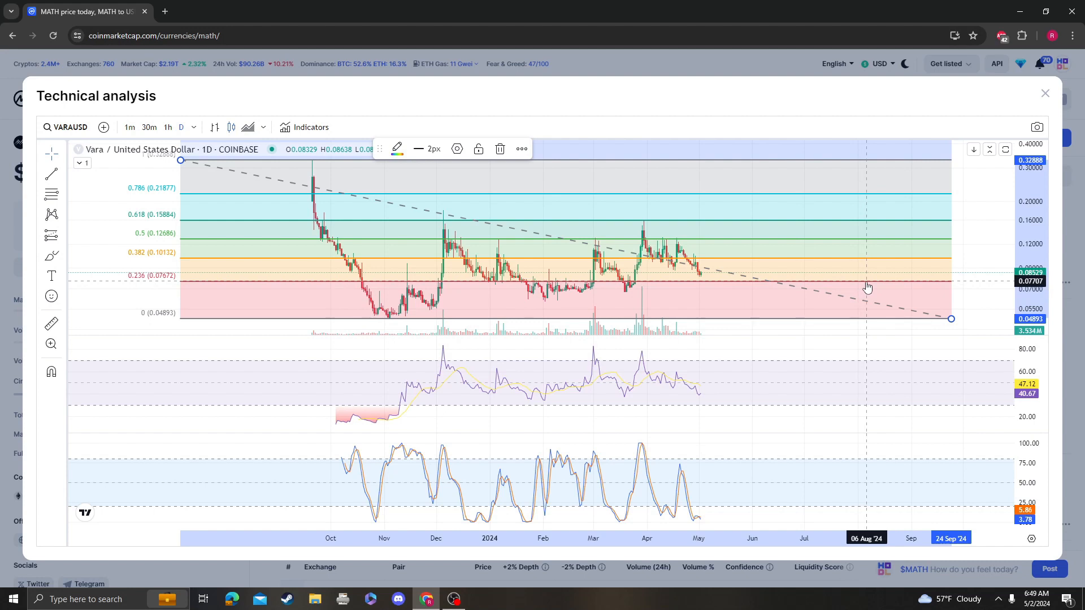
mouse_move(828, 254)
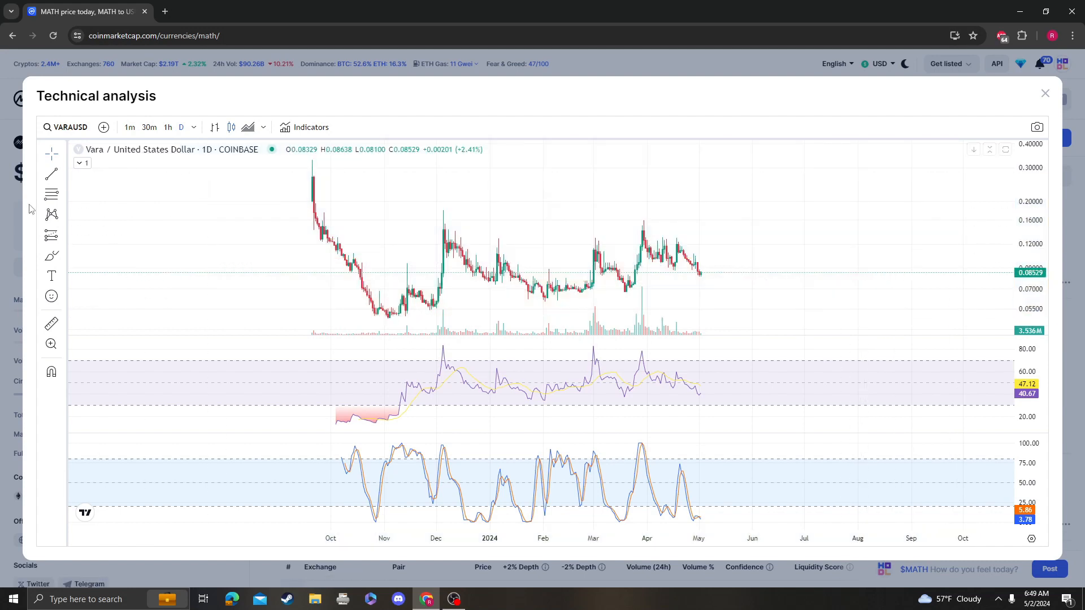
mouse_move(160, 320)
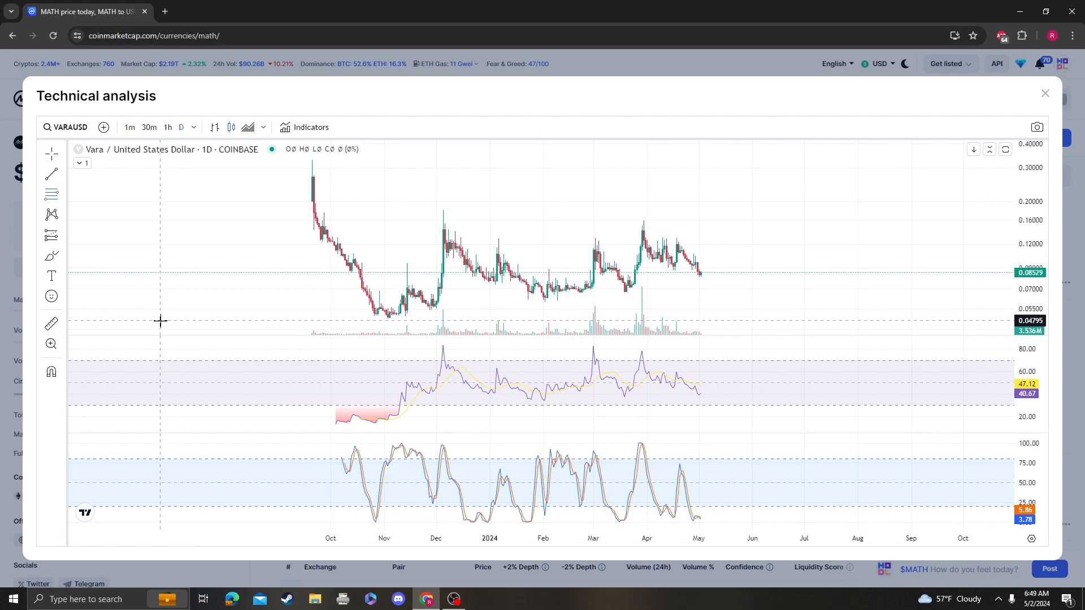
Draw a Fibonacci retracement from the 0.04927 low up to the 0.17988 high.
drag(159, 318, 915, 220)
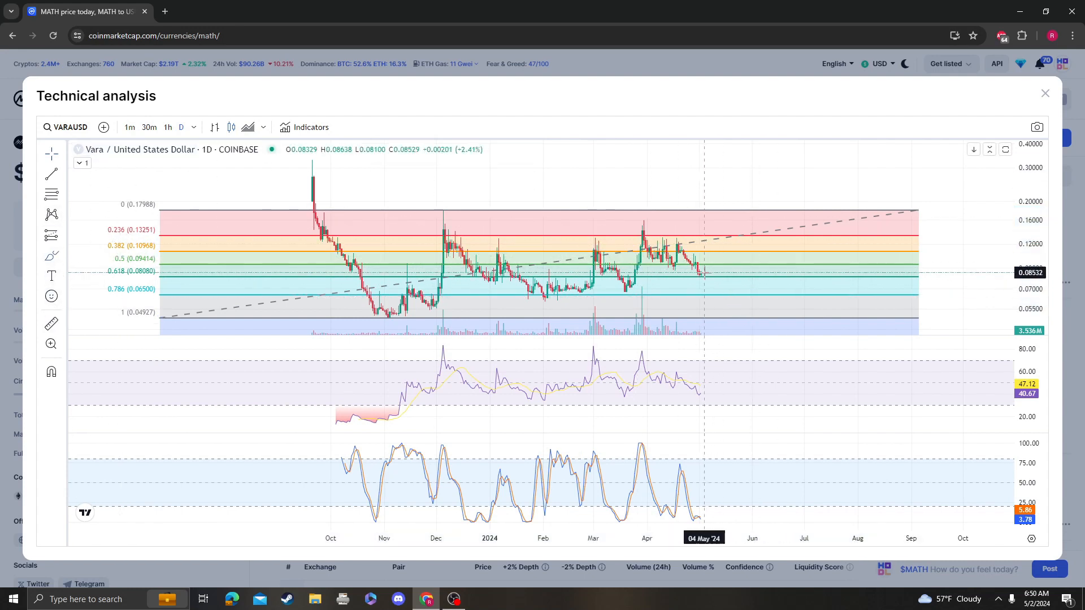
Brush a price slide toward 0.786, a downward channel line, and an RSI drop toward oversold.
drag(702, 270, 771, 298)
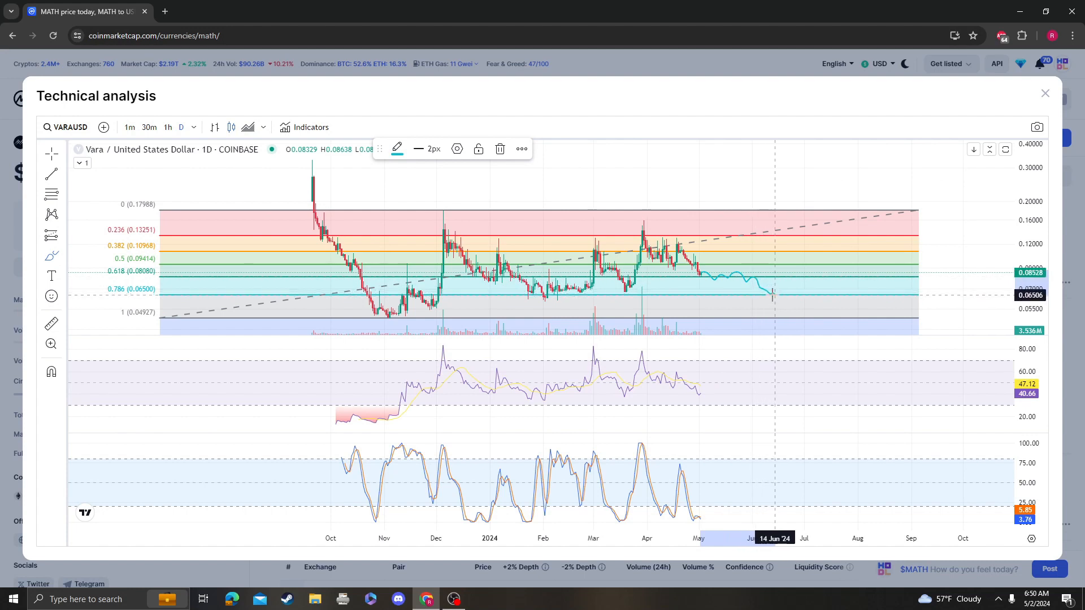
drag(629, 243, 788, 301)
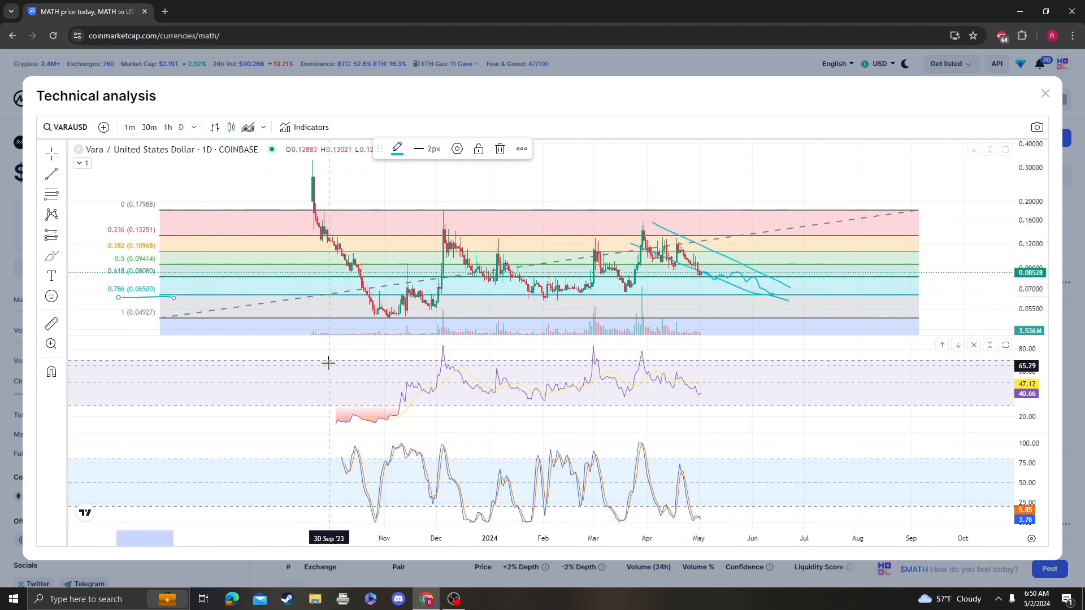
mouse_move(712, 408)
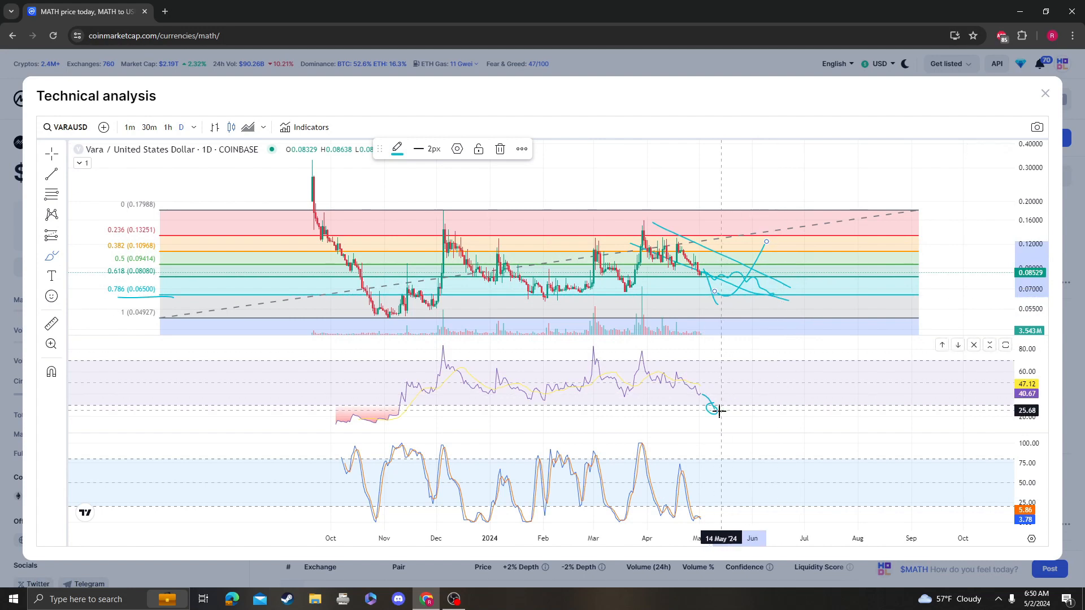
drag(719, 412, 810, 232)
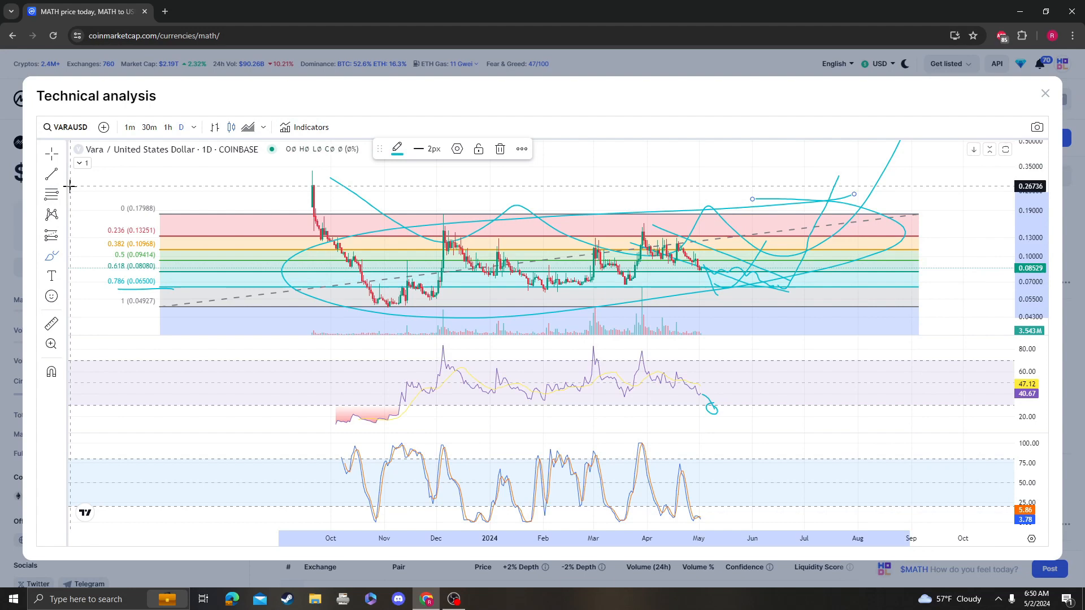
Close the Technical analysis window and open Vara Network from the watchlist.
click(1045, 93)
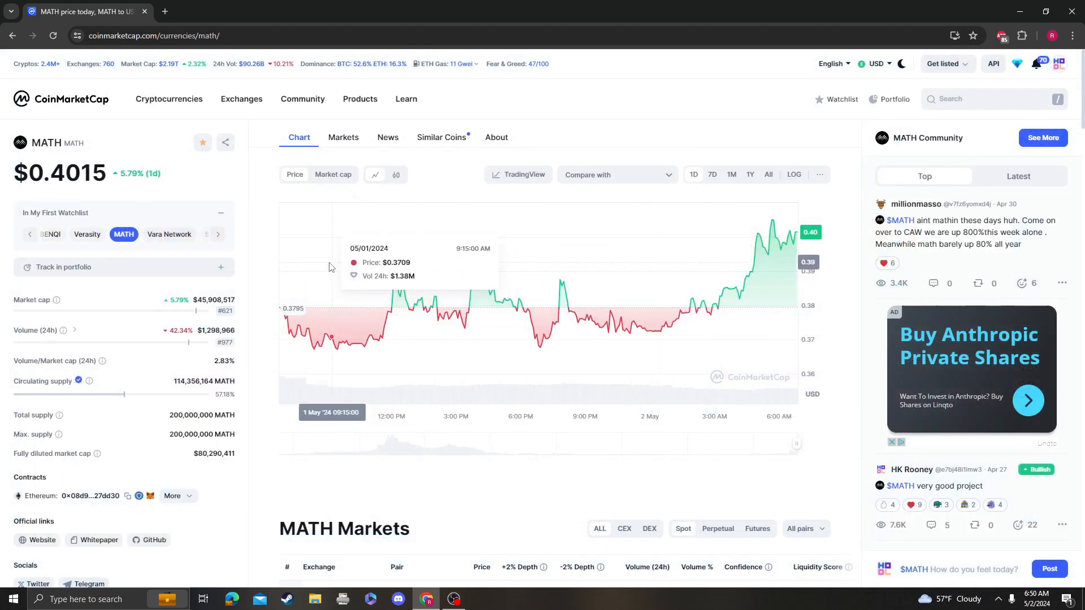
click(169, 234)
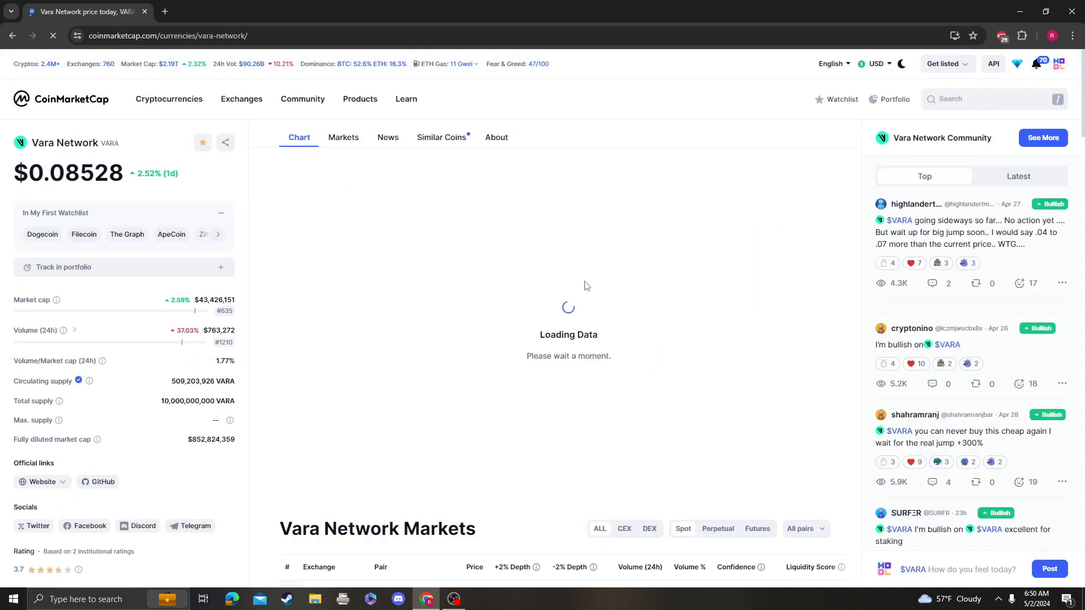